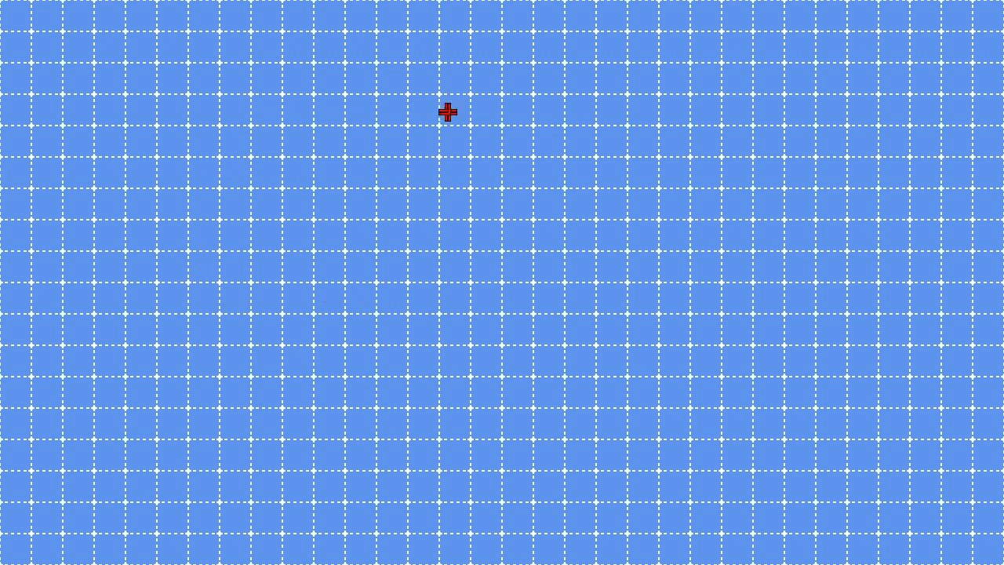
mouse_move(435, 362)
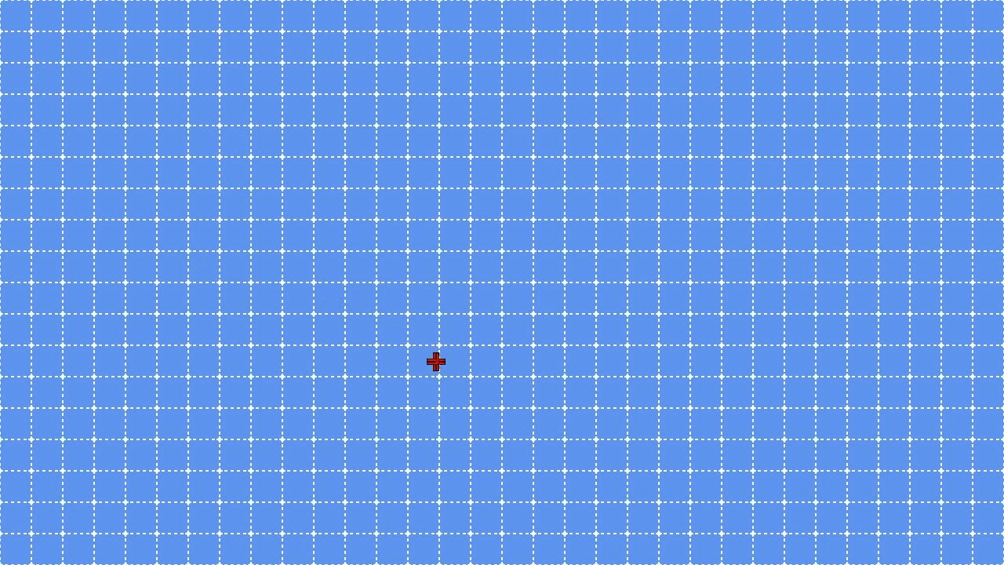
mouse_move(466, 333)
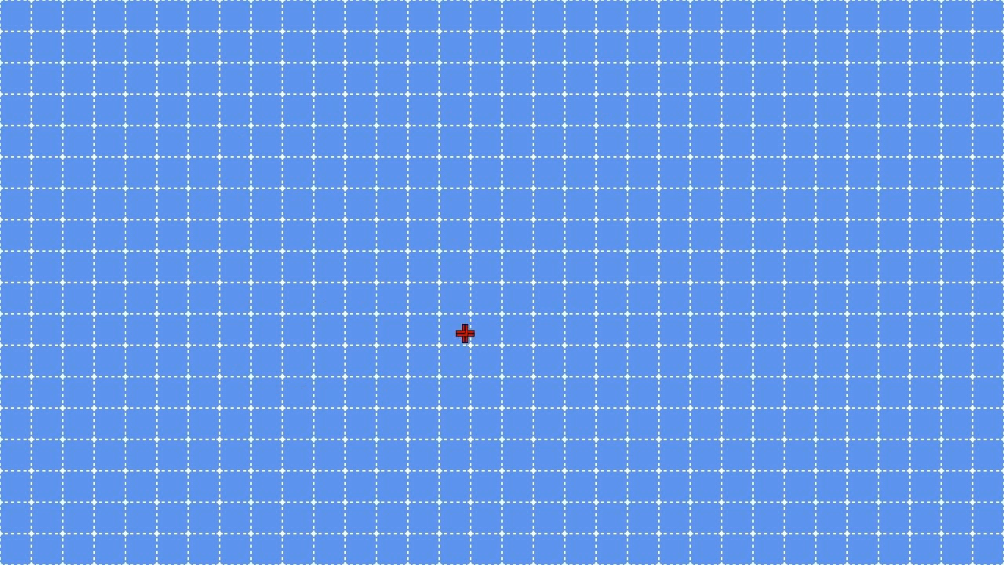
mouse_move(509, 229)
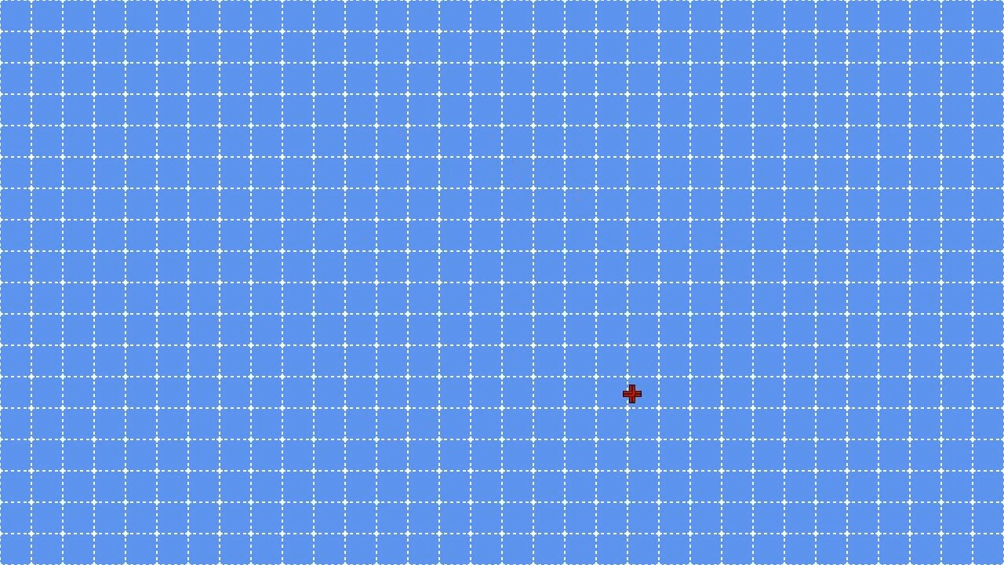
mouse_move(484, 161)
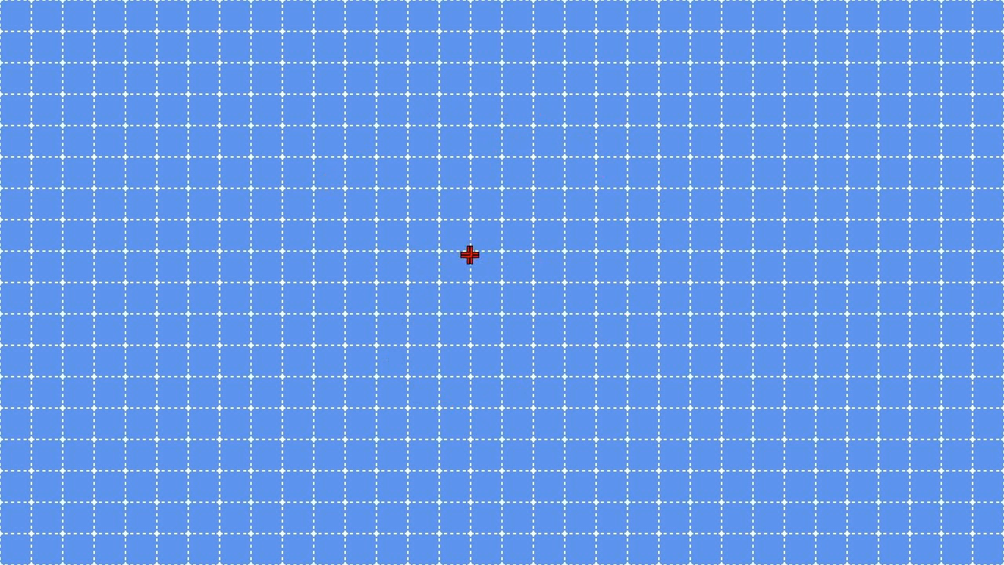
mouse_move(236, 424)
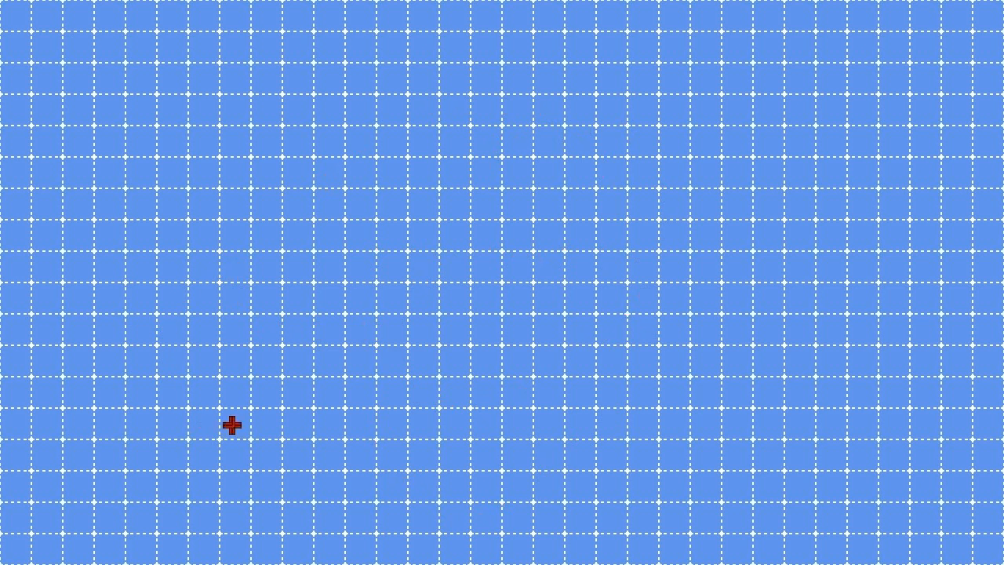
mouse_move(454, 163)
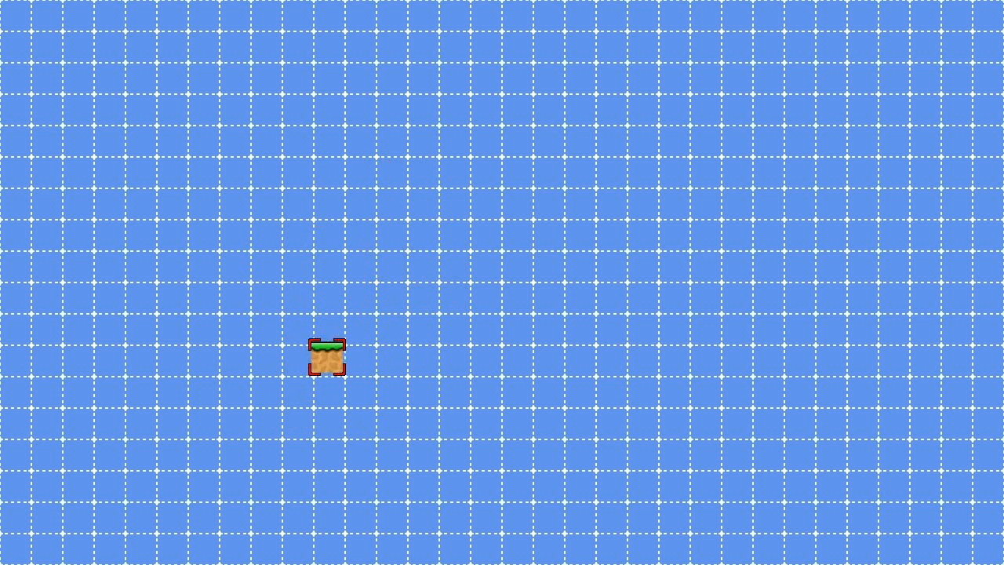
- Drag the grass-and-dirt tile up and toward the grid centre
drag(327, 357, 417, 351)
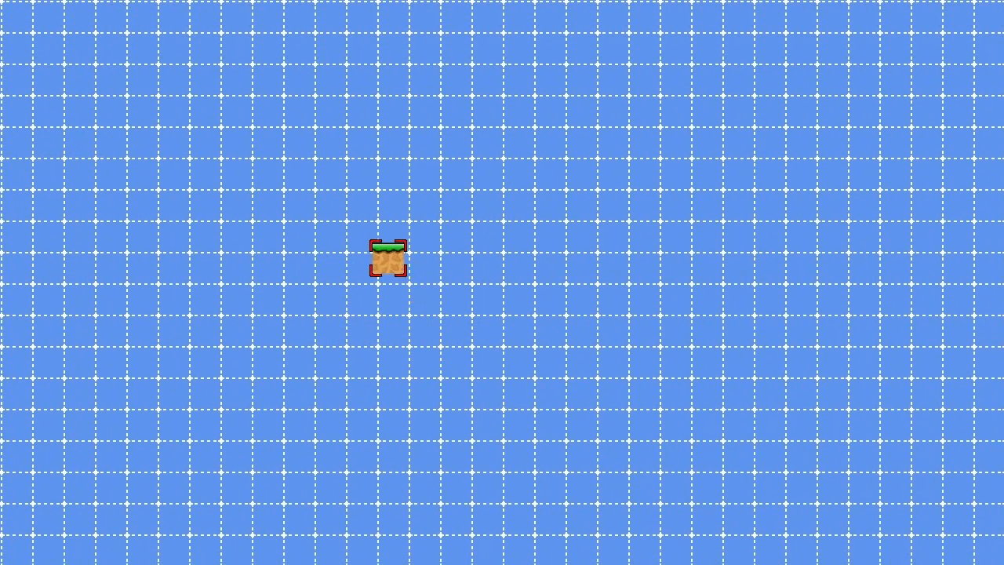
- Shift the grass-and-dirt tile rightward to just right of centre
drag(392, 259, 482, 259)
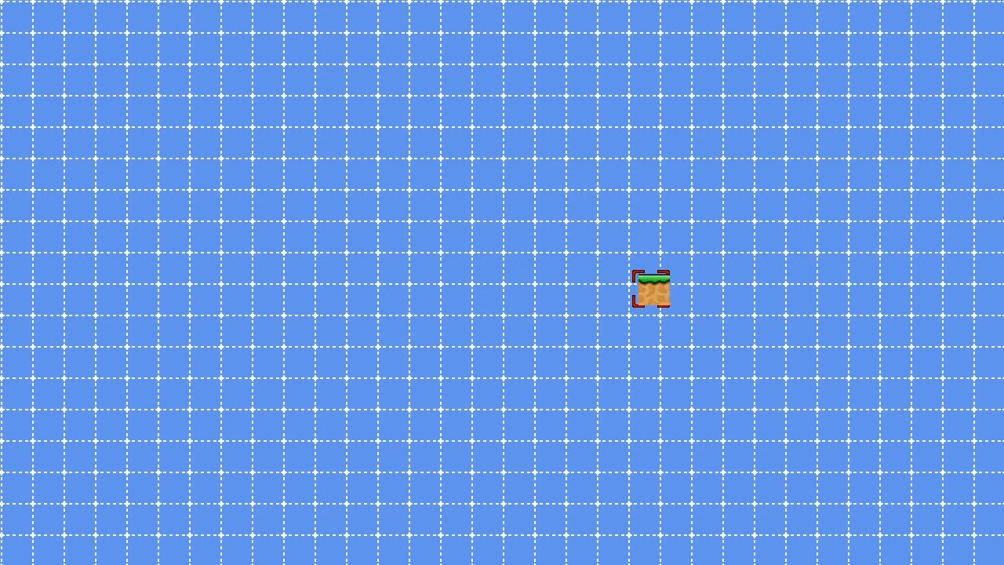
drag(653, 287, 798, 296)
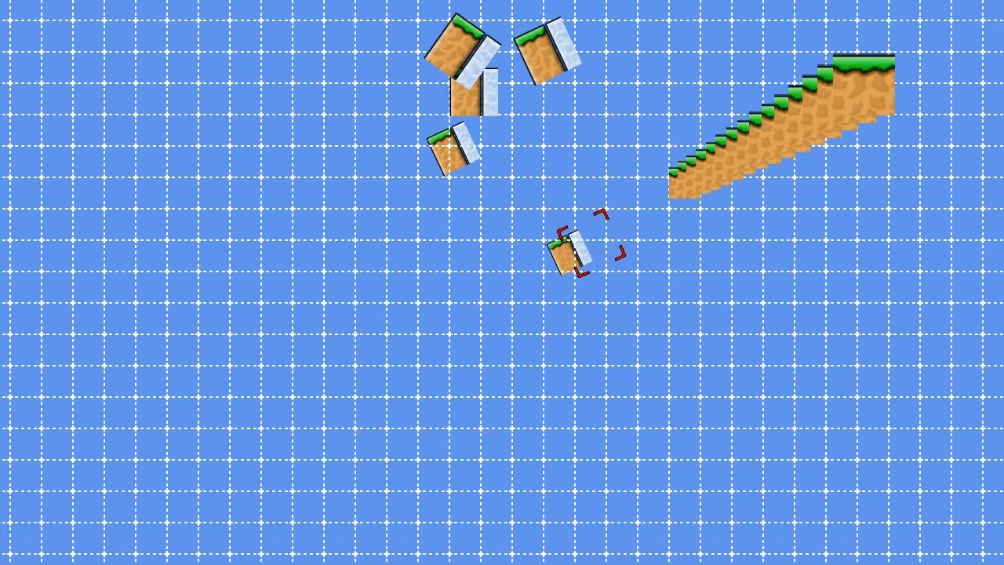
- Swing the camera to view the tile row end-on, then push two tile copies rightward
drag(577, 252, 322, 249)
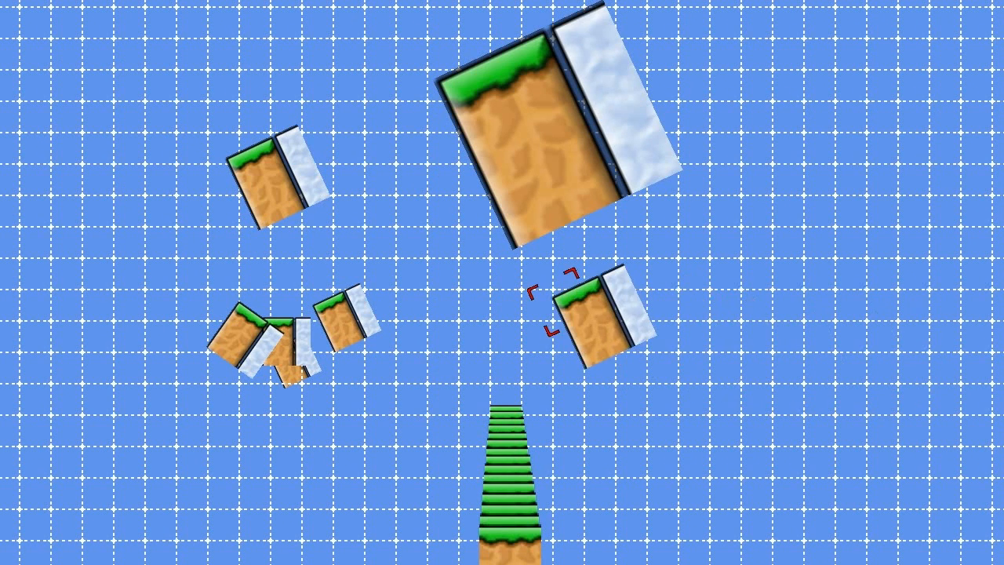
drag(592, 318, 784, 325)
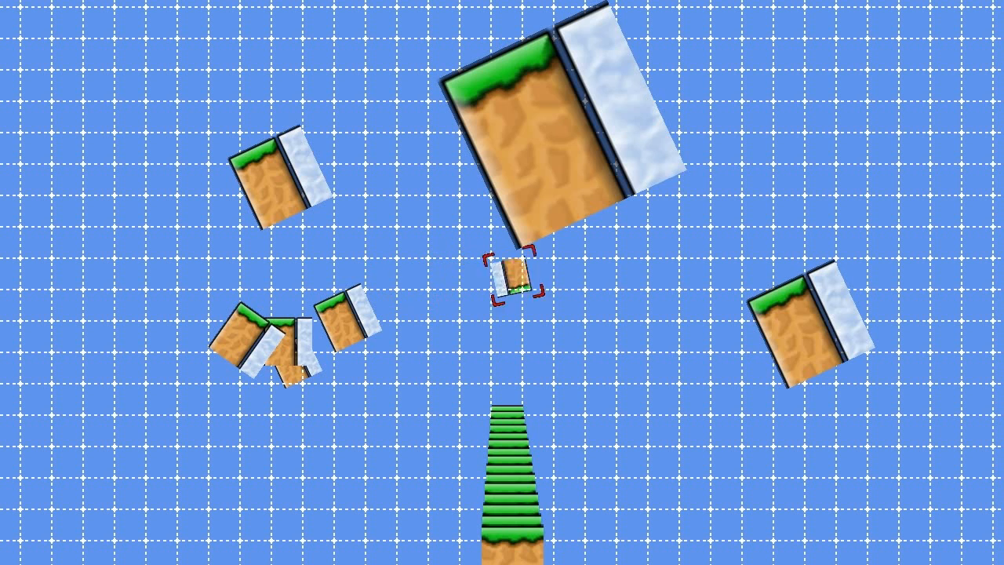
drag(509, 278, 658, 313)
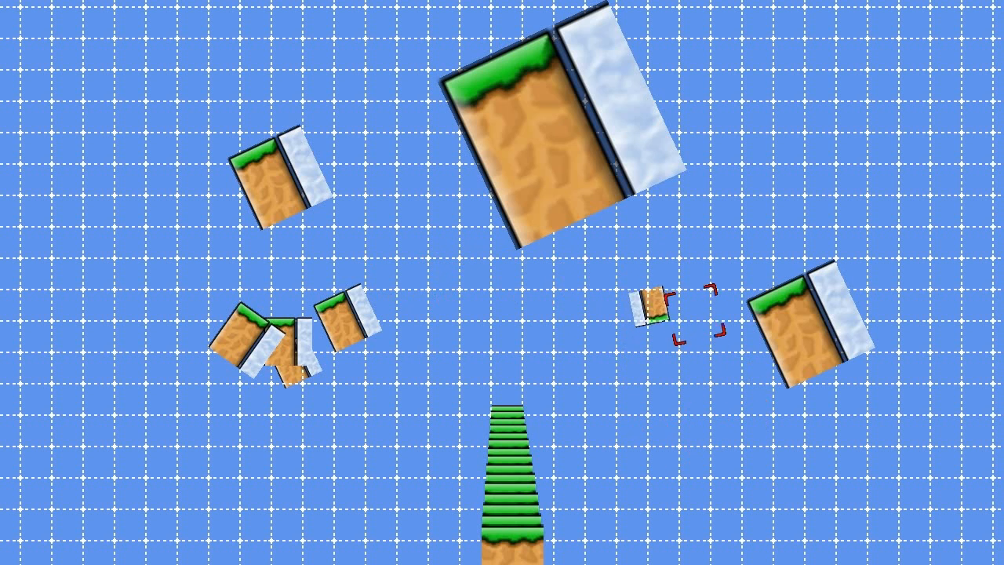